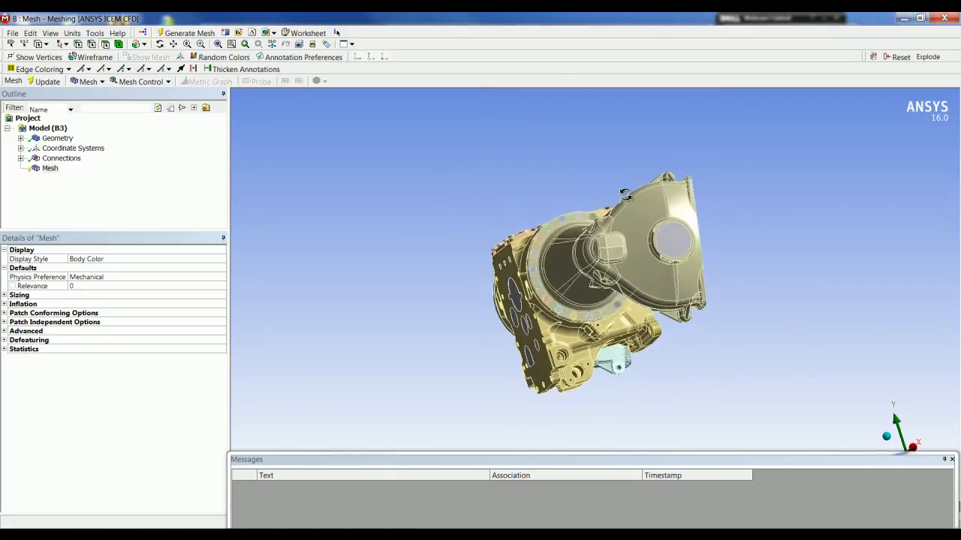
- Orbit the rear axle assembly into a clear overall view
left_click_drag(624, 194, 284, 191)
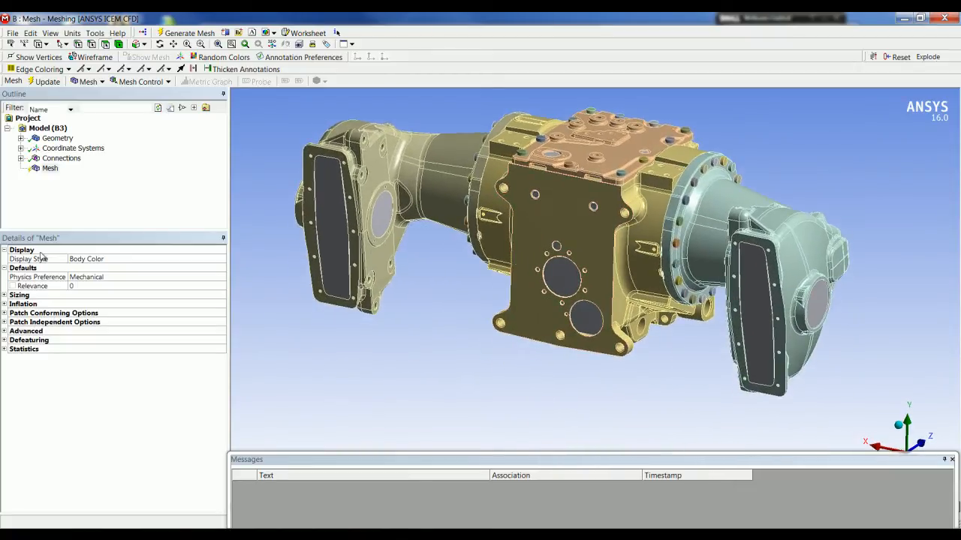
- Set mesh sizing to the On: Curvature advanced size function with a 4.0 mm minimum size
left_click(21, 294)
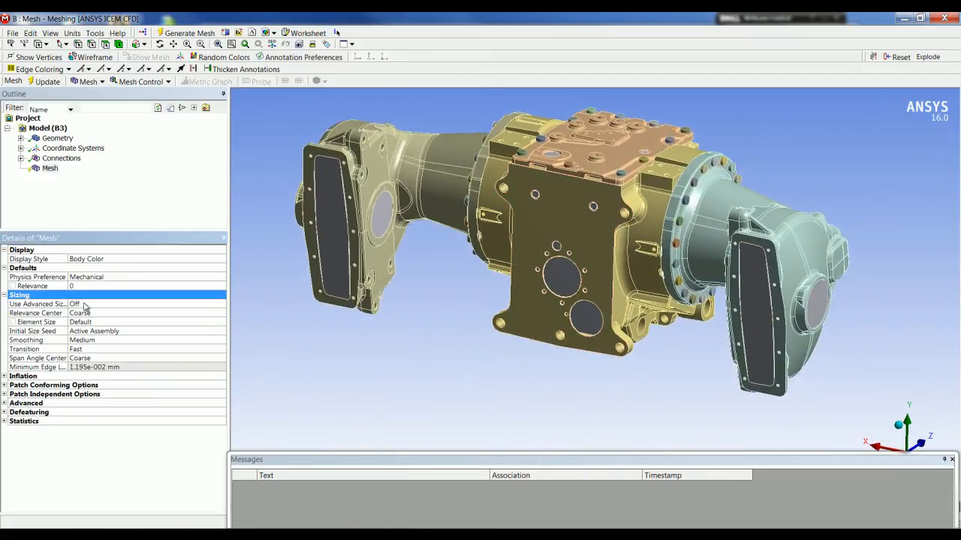
left_click(147, 304)
type("4")
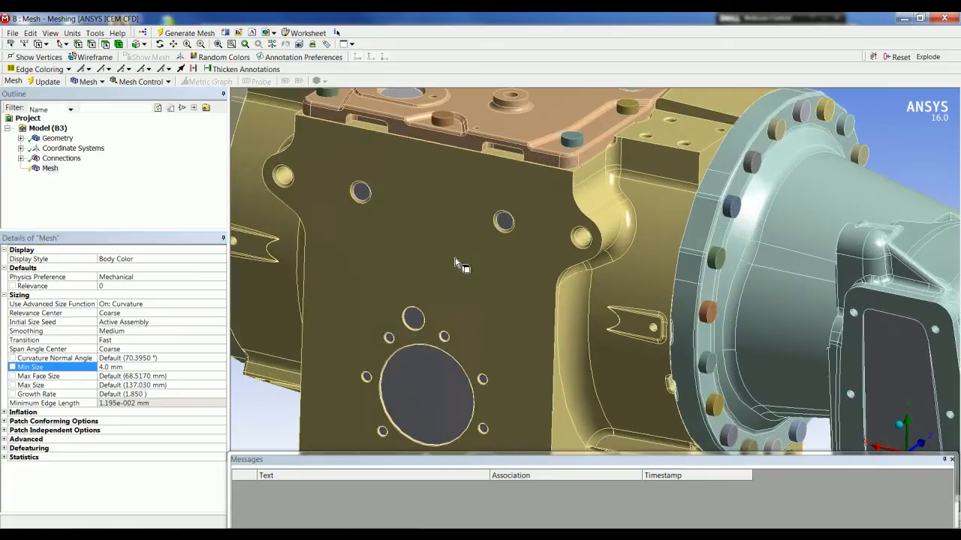
left_click(442, 342)
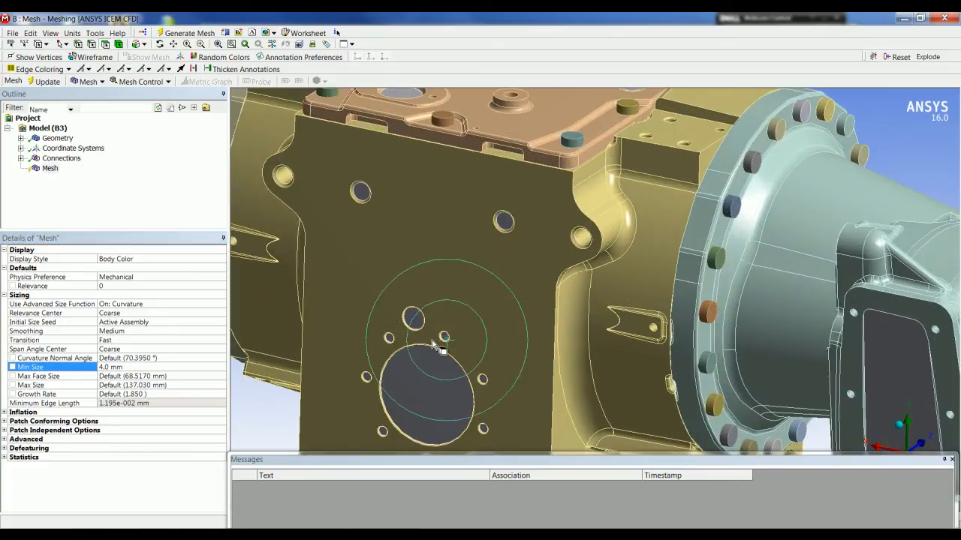
left_click_drag(443, 337, 495, 213)
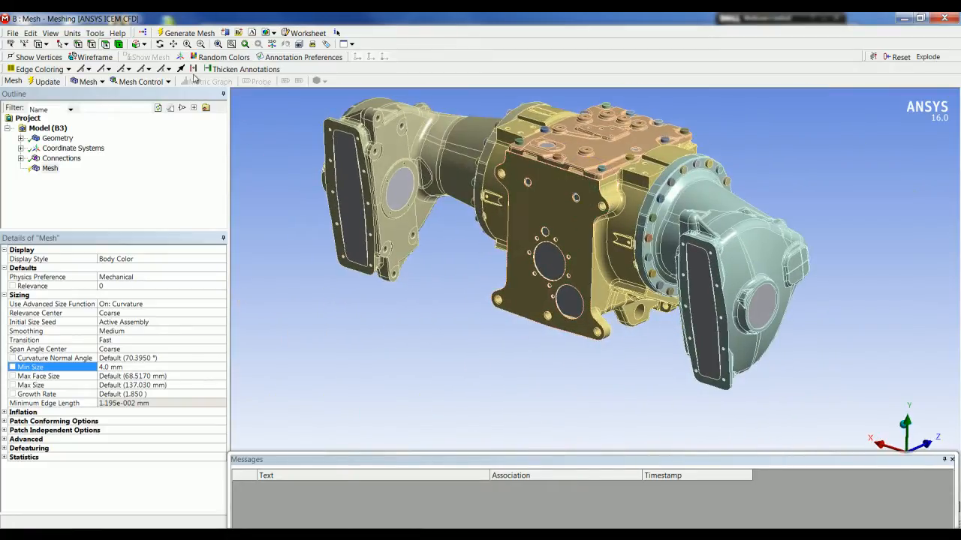
- Apply a Patch Conforming Tetrahedrons method to the fluid body with midside nodes Dropped
left_click(189, 33)
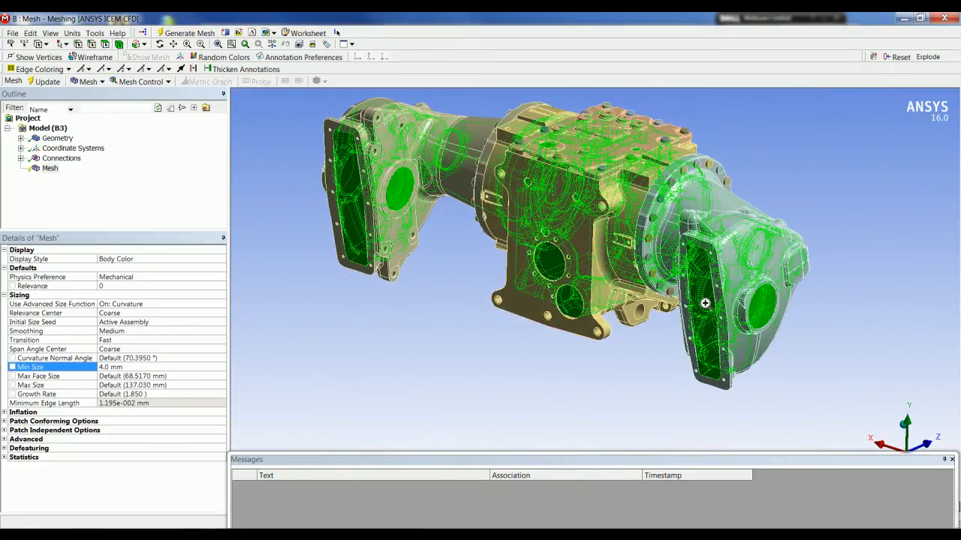
right_click(705, 303)
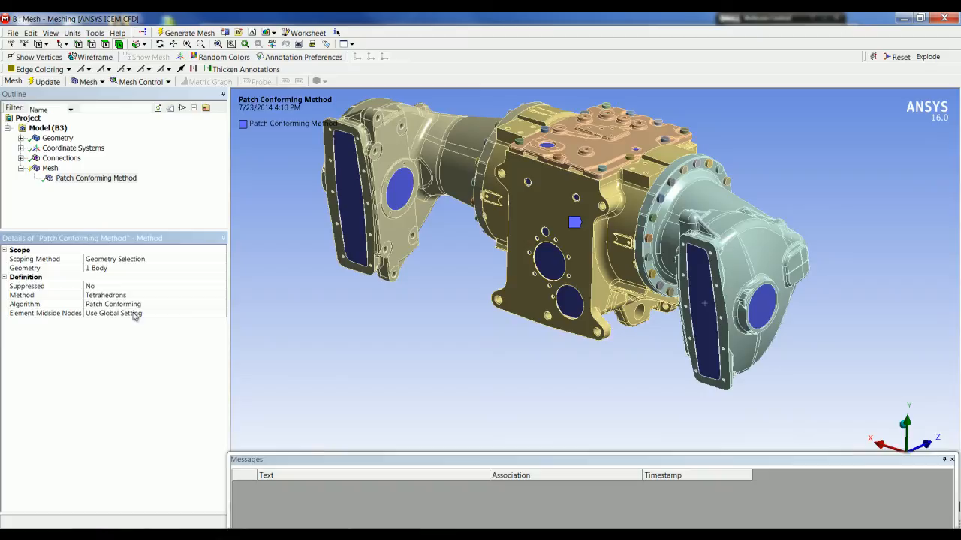
left_click(150, 314)
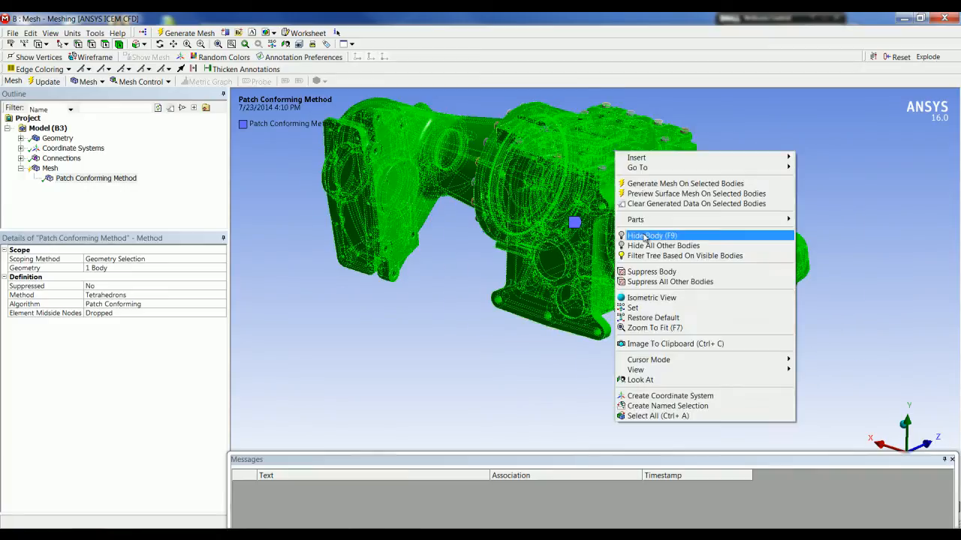
- Hide the selected housing bodies so only the ring of bolts remains visible
left_click(652, 234)
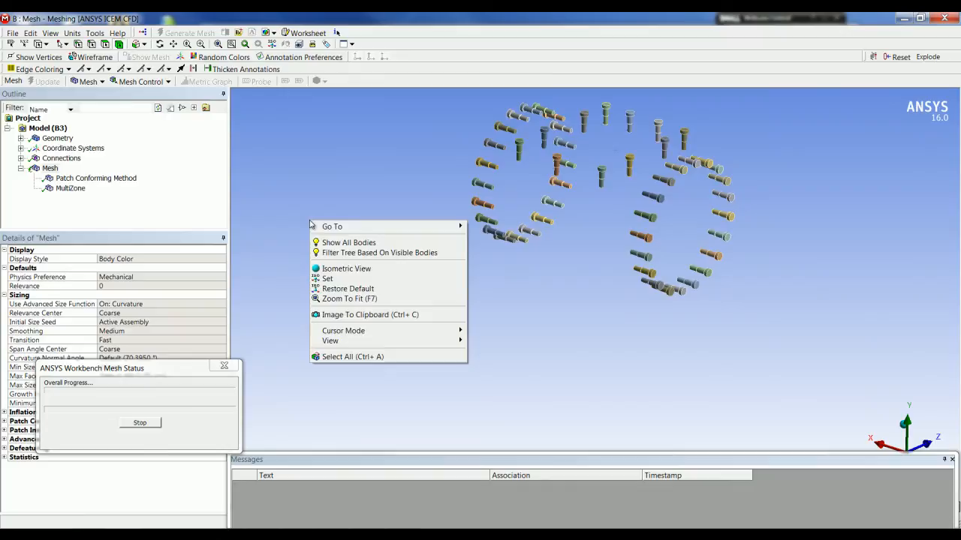
- Show all hidden bodies after meshing and return to the Geometry view of the assembly
left_click(333, 248)
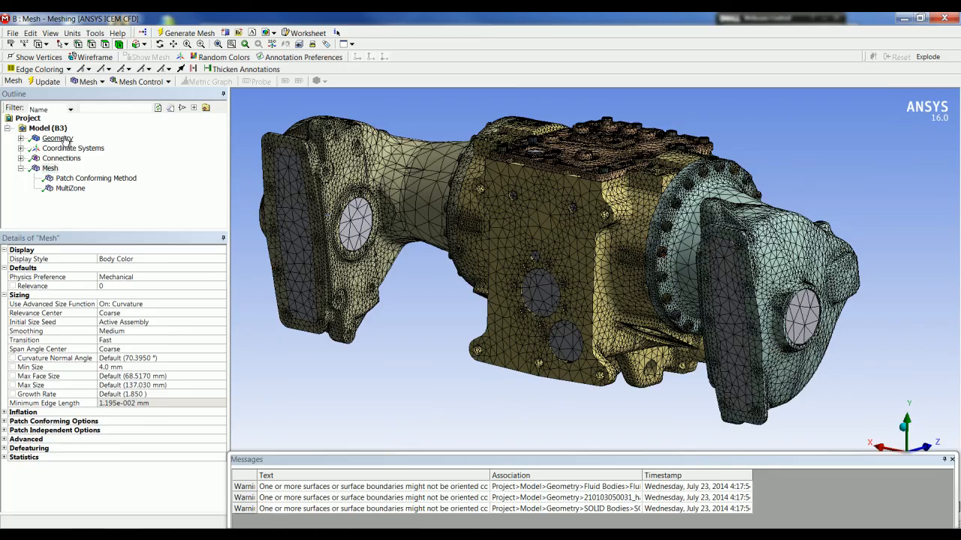
left_click(57, 138)
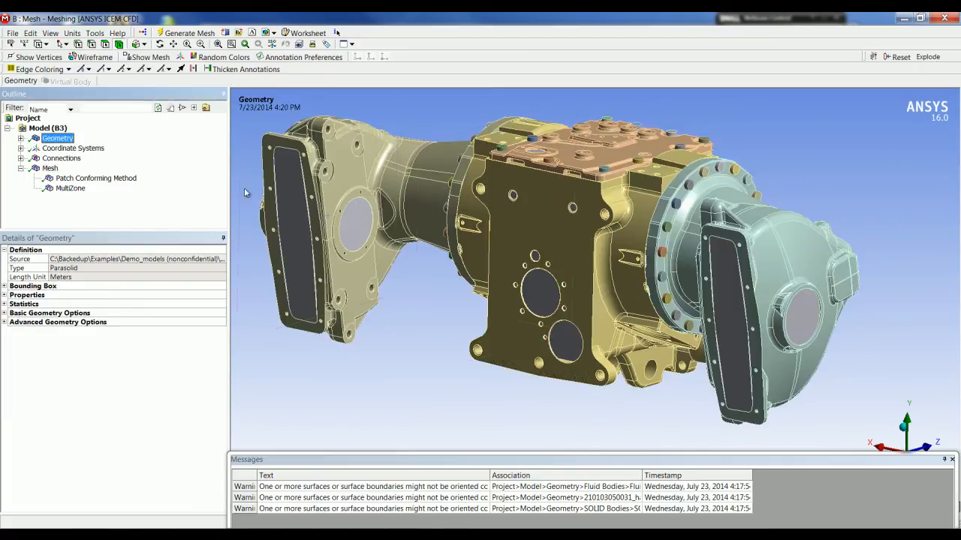